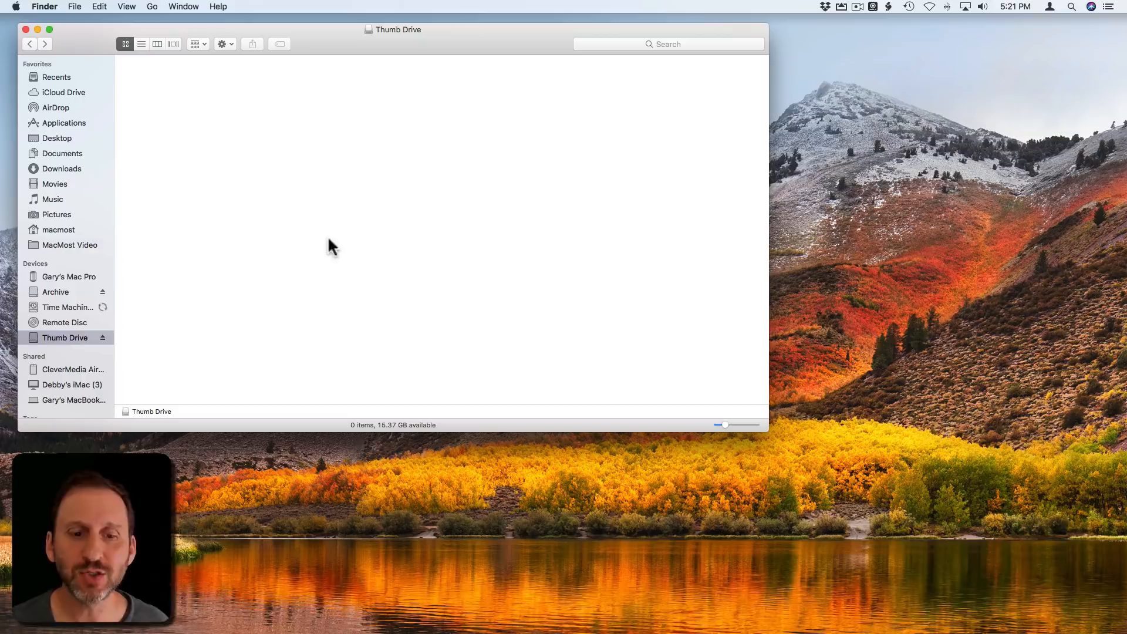
mouse_move(375, 423)
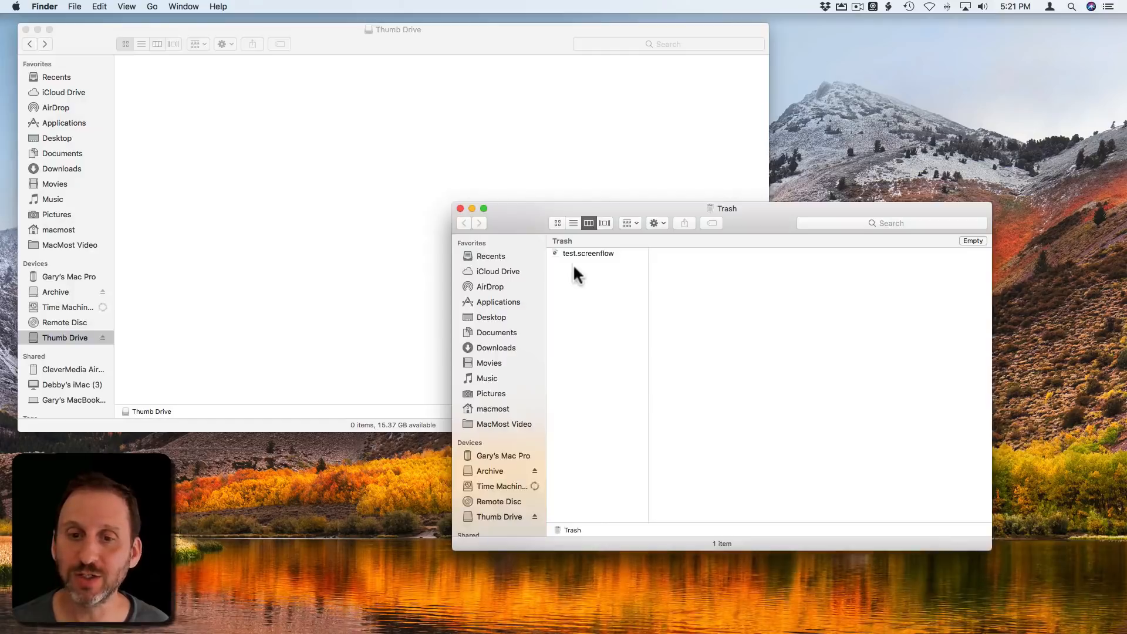
Step: Put test.screenflow back from the Trash to the Thumb Drive and close the Trash window
double_click(588, 254)
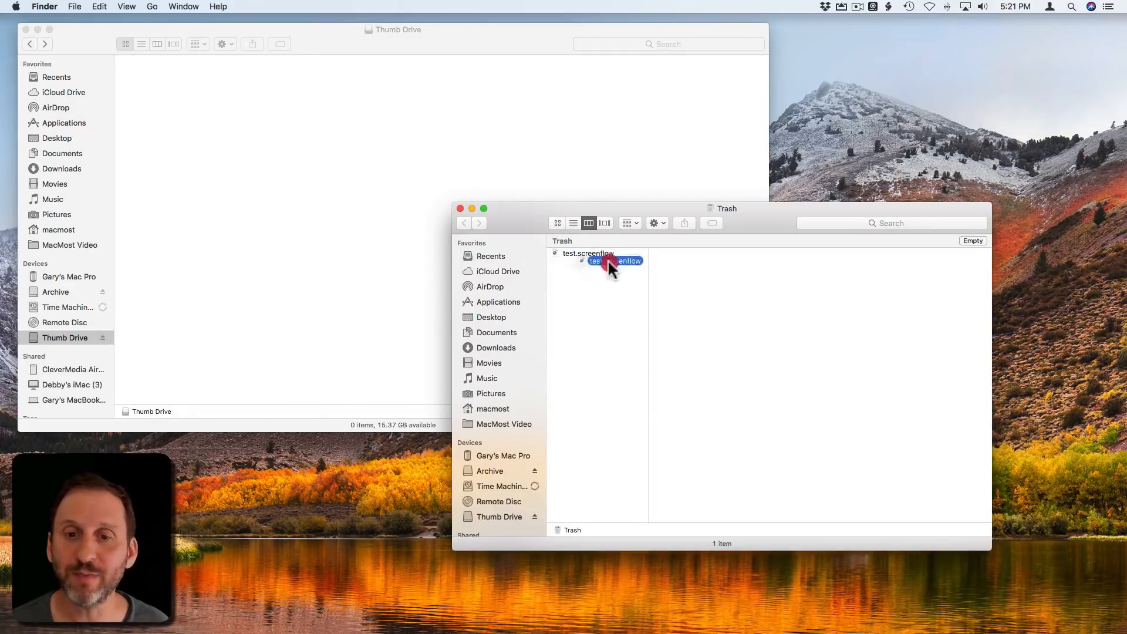
right_click(590, 261)
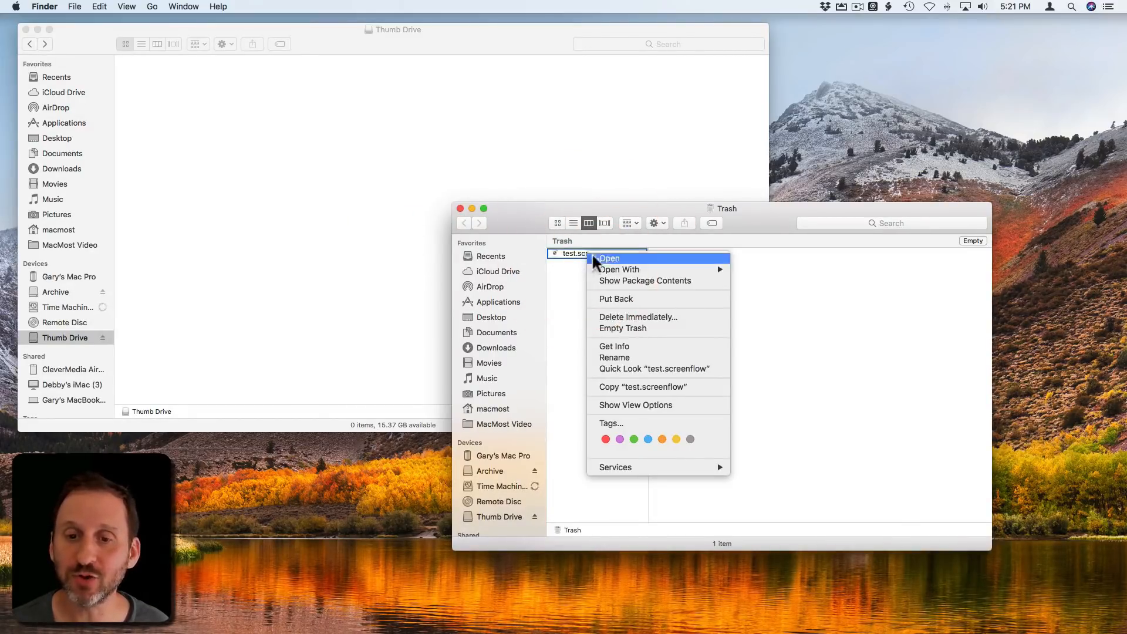
mouse_move(620, 299)
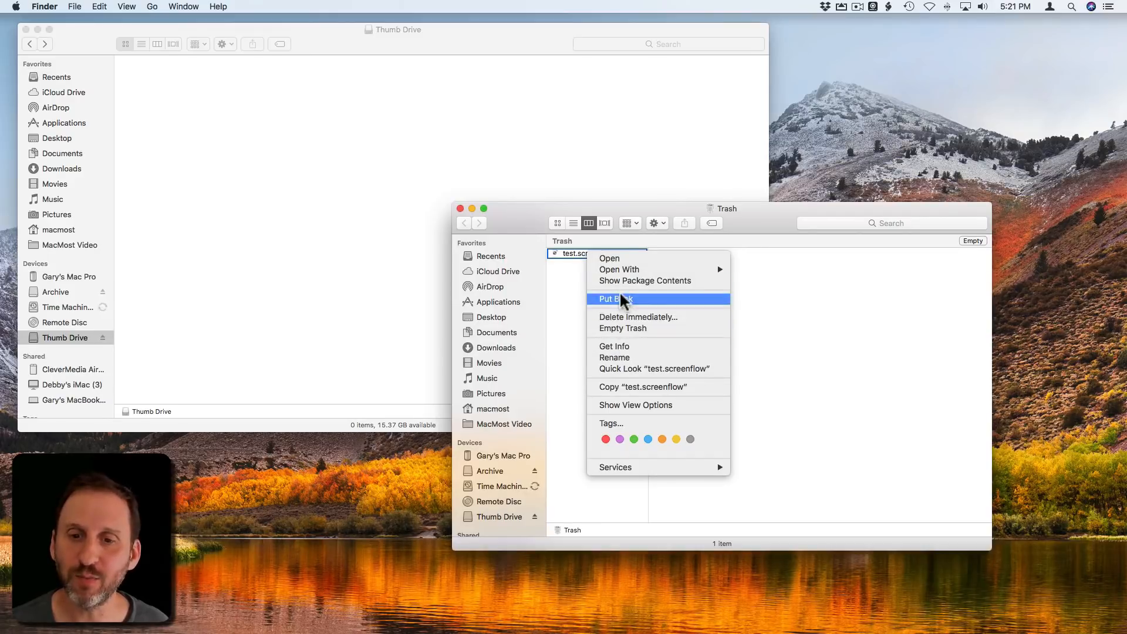
left_click(615, 298)
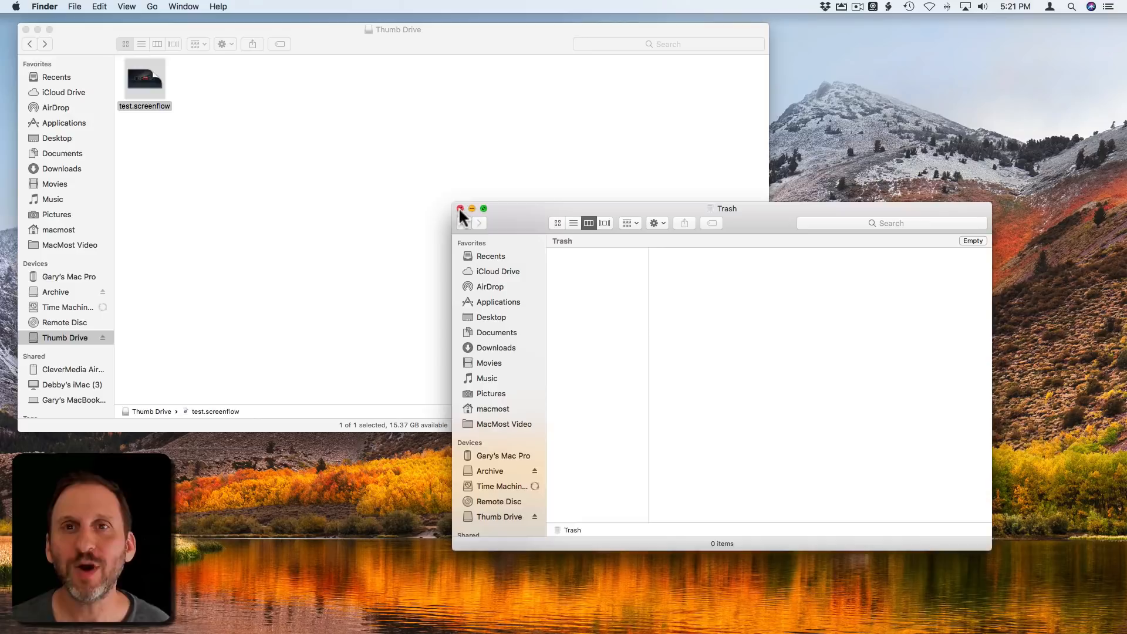
left_click(461, 209)
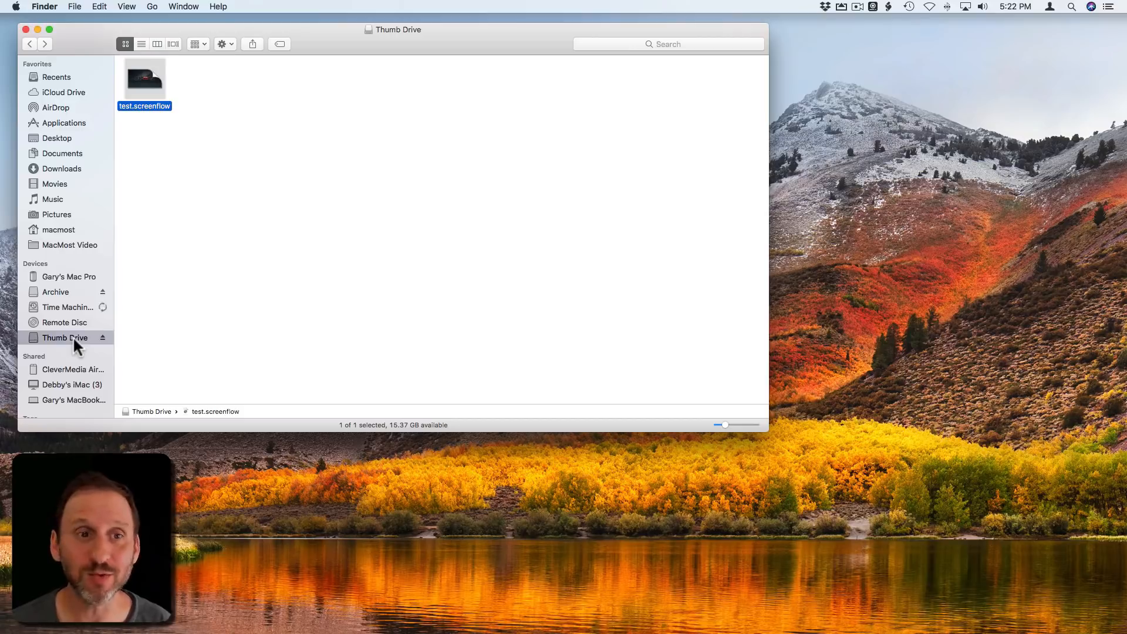
Step: Drag test.screenflow from the Thumb Drive onto the Dock Trash and show it in the Trash window
left_click_drag(144, 78, 298, 190)
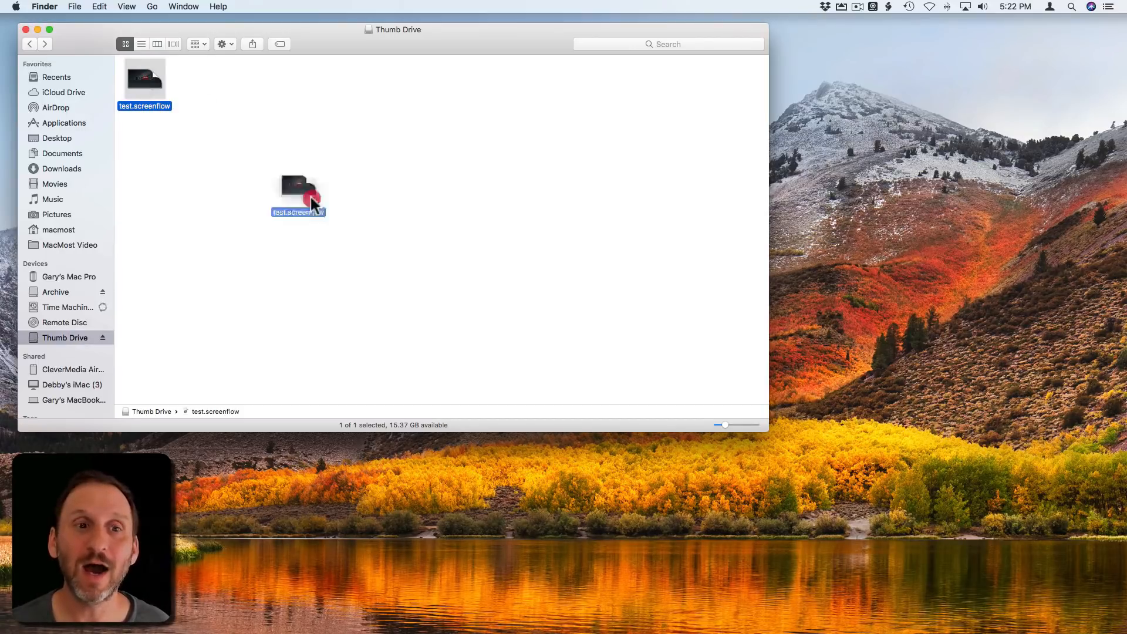
left_click_drag(298, 193, 1071, 607)
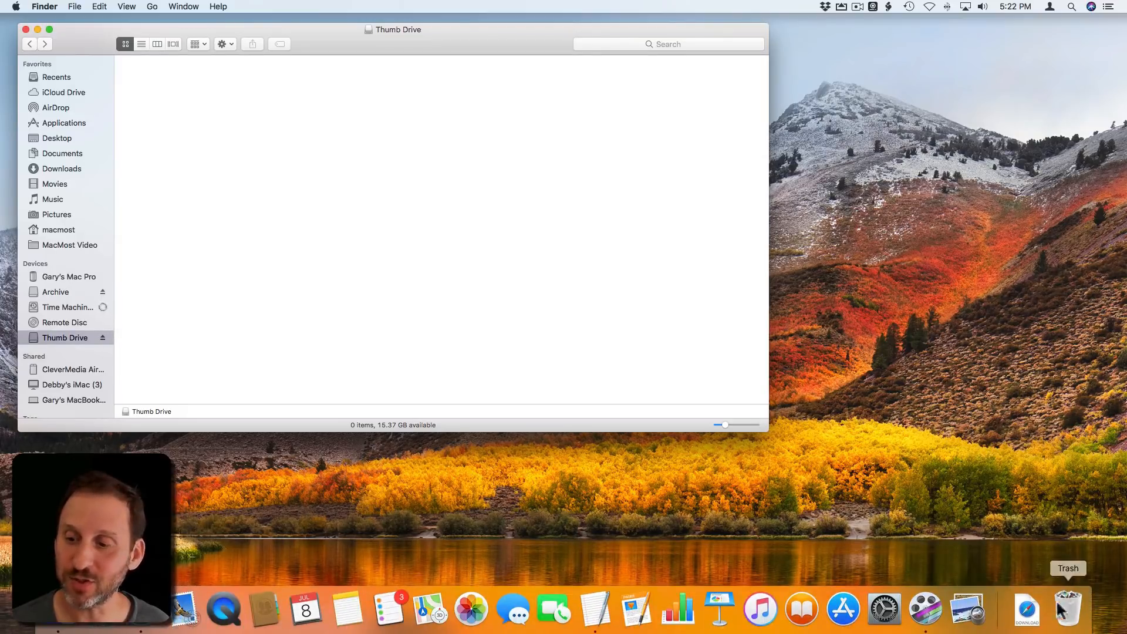
left_click(1069, 609)
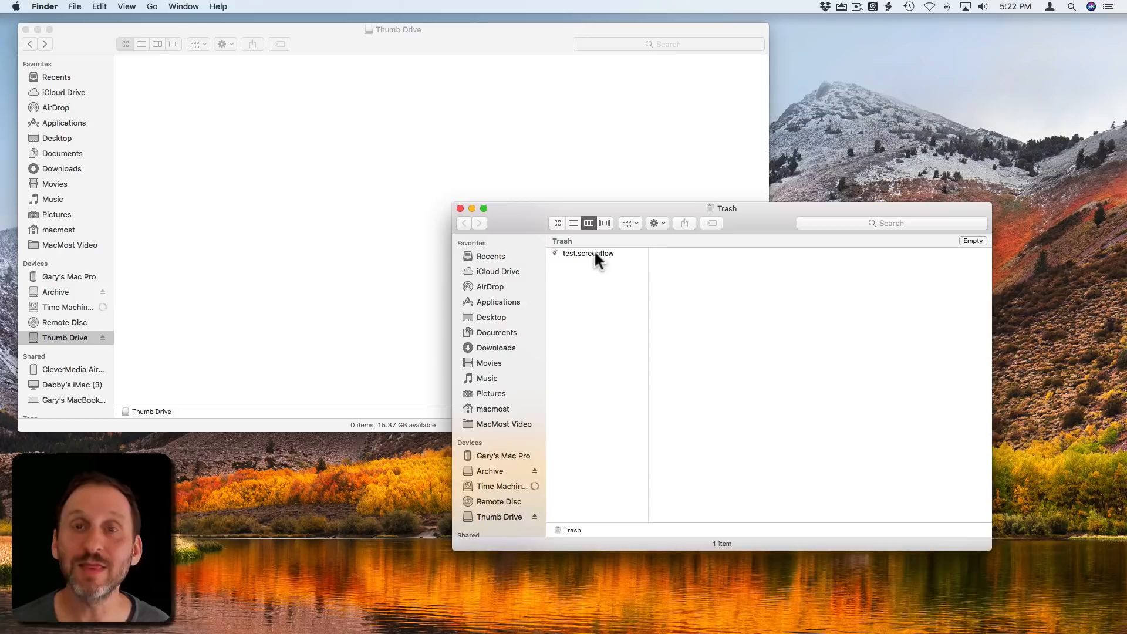
mouse_move(568, 261)
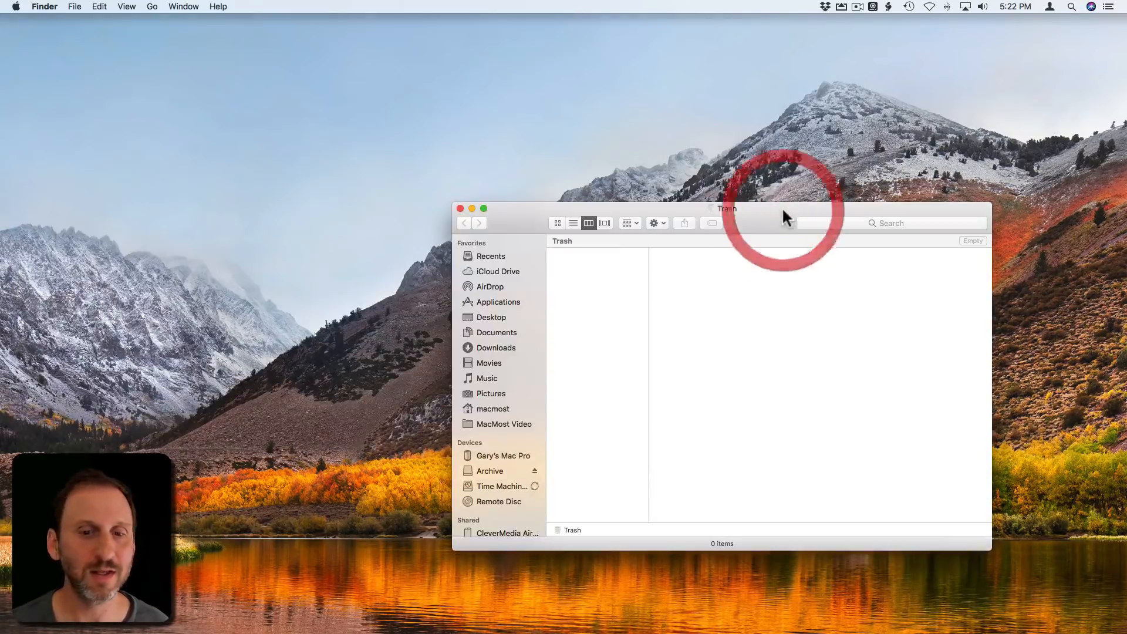
mouse_move(623, 302)
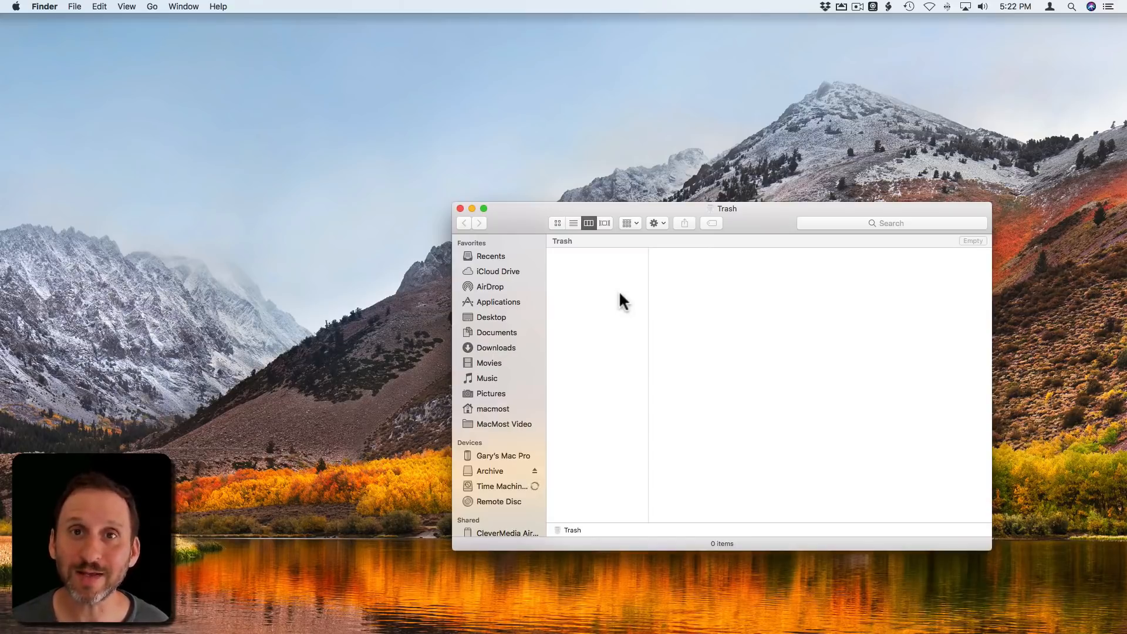
mouse_move(630, 329)
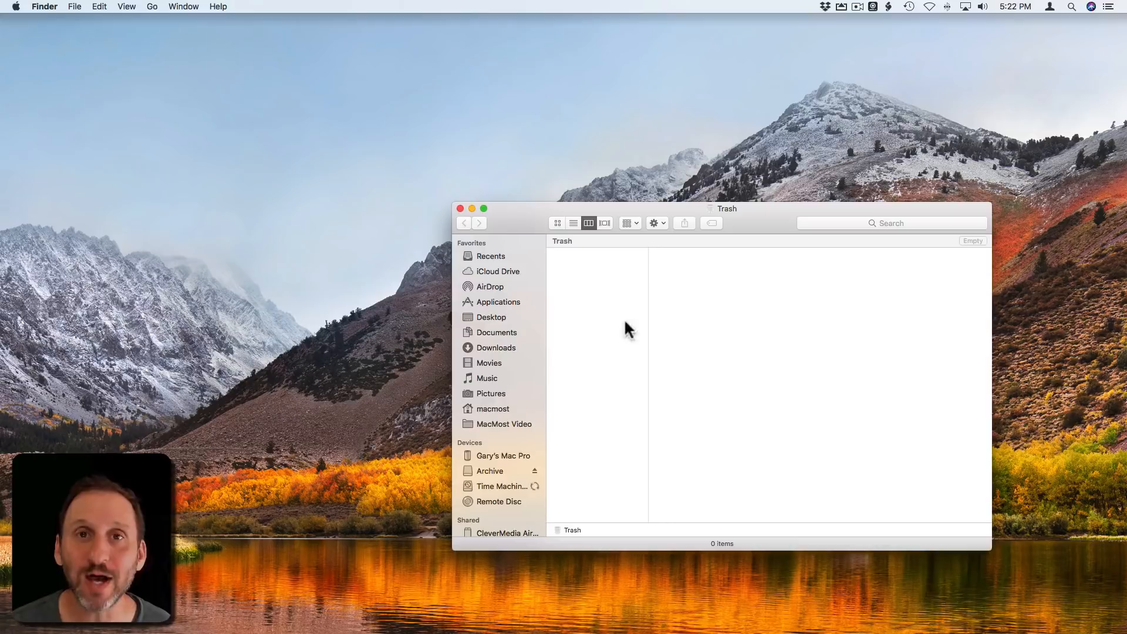
mouse_move(639, 405)
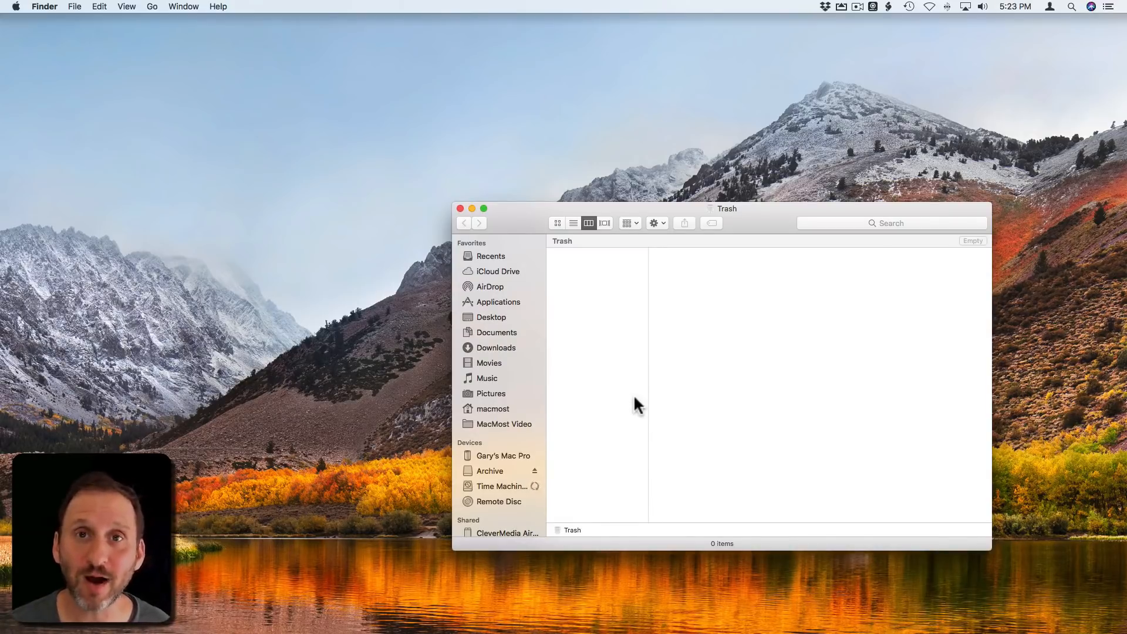
mouse_move(604, 309)
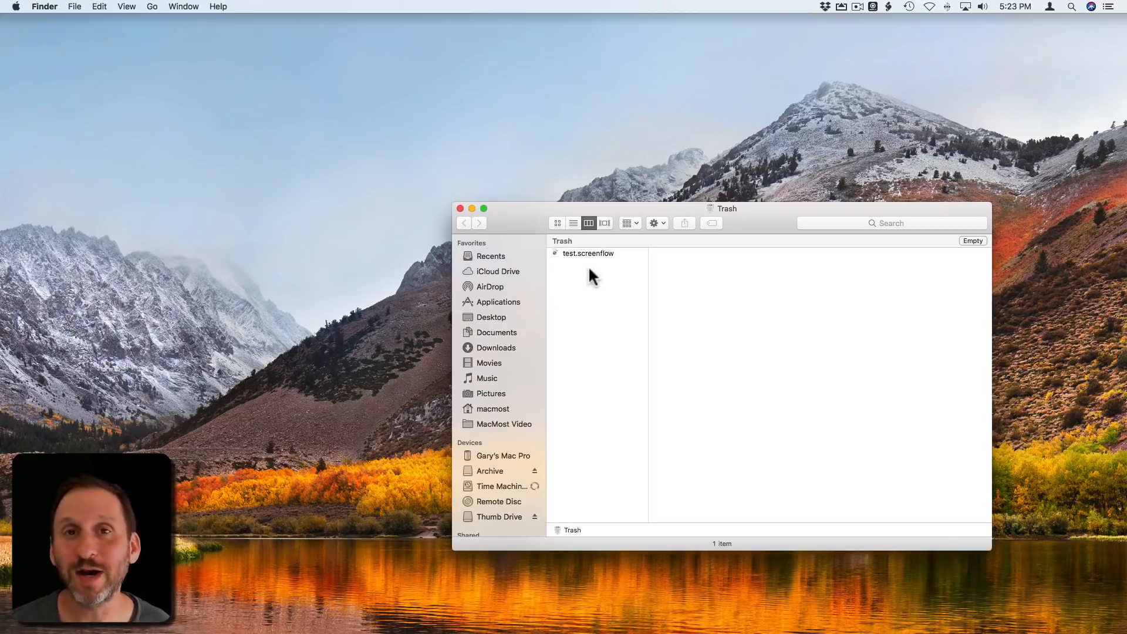
mouse_move(620, 282)
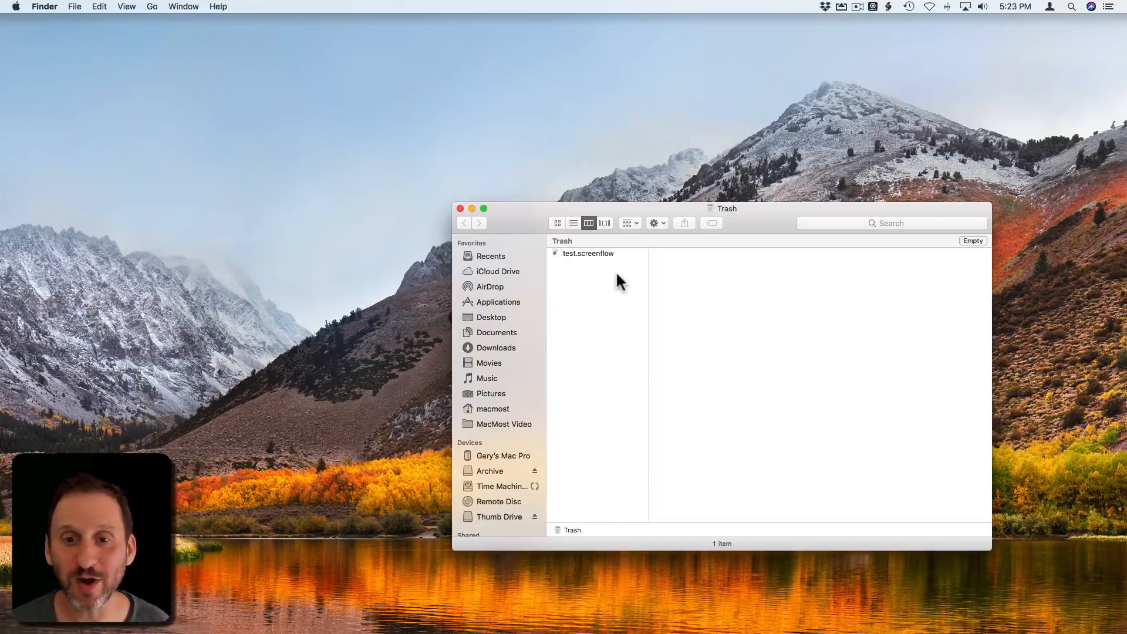
mouse_move(593, 258)
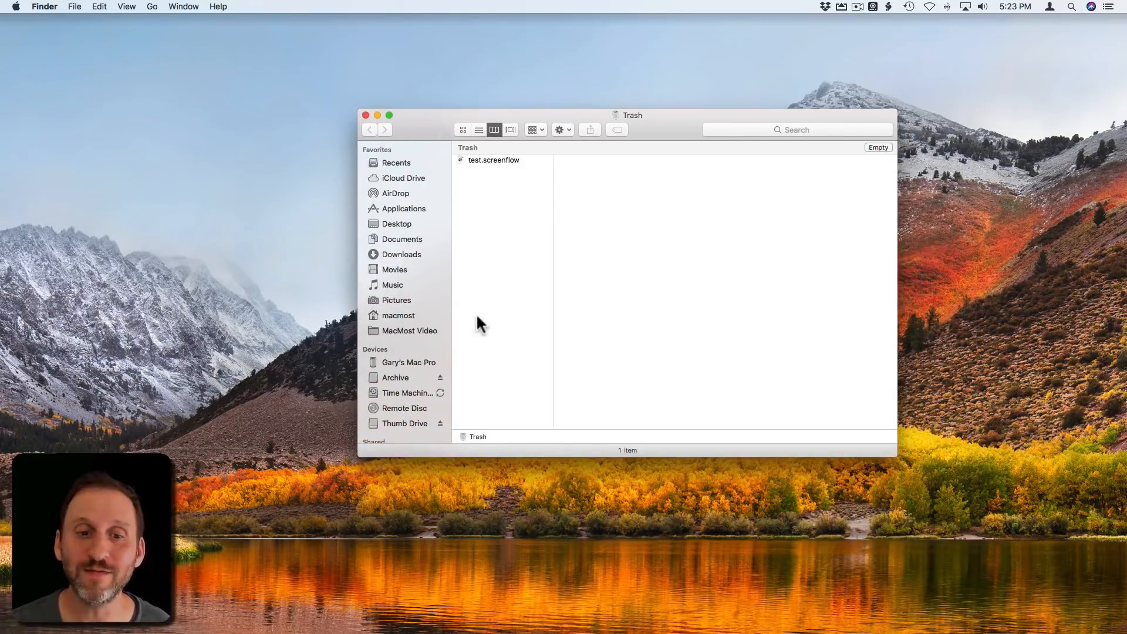
mouse_move(500, 196)
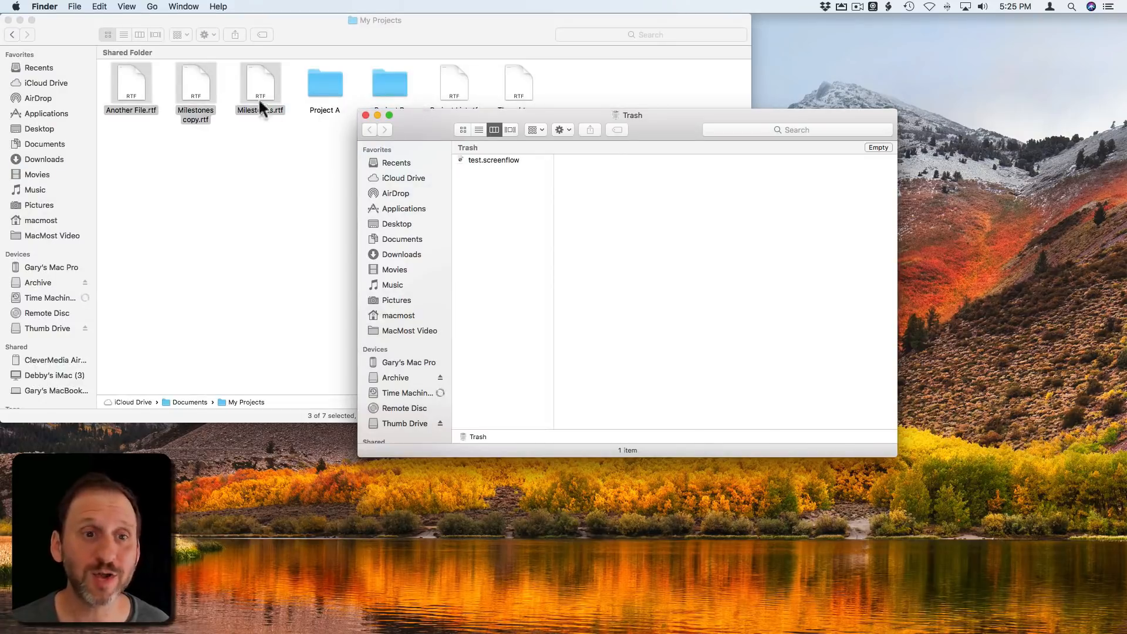
Step: Move Another File.rtf, Milestones copy.rtf and Milestones.rtf into the Trash and check test.screenflow's Where path
left_click_drag(261, 82, 508, 258)
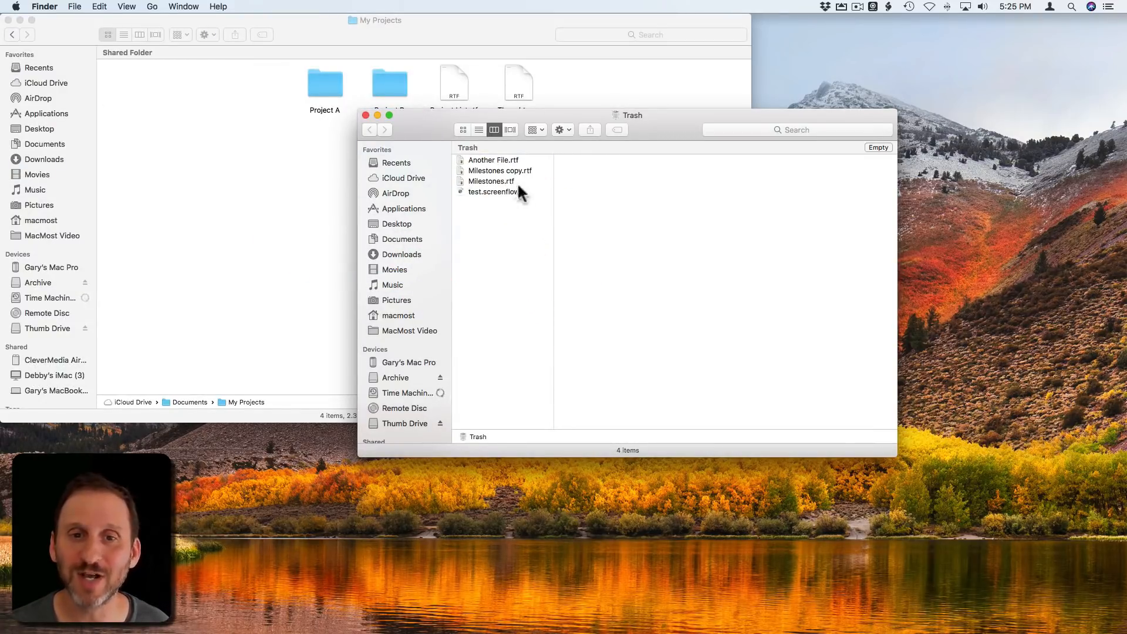
left_click(494, 191)
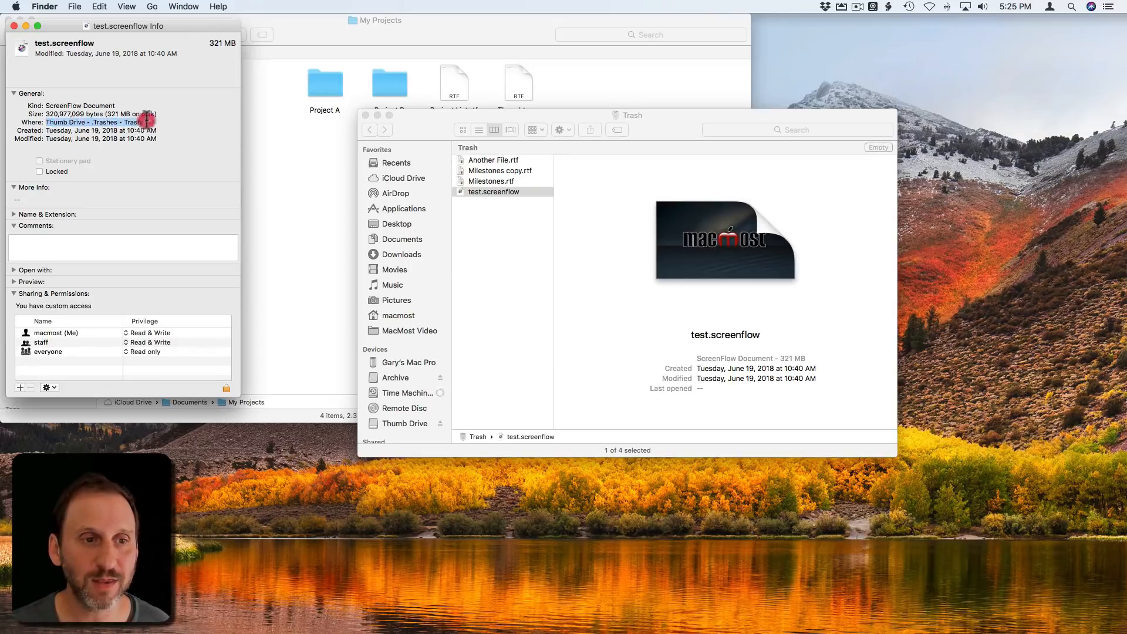
left_click(492, 181)
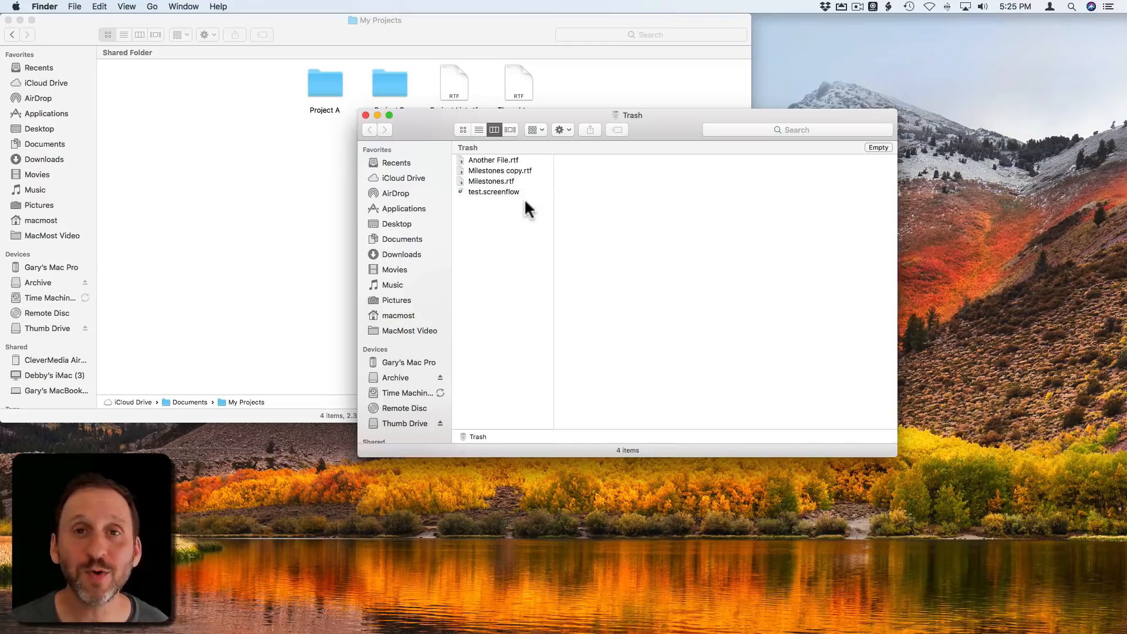
Step: Delete test.screenflow immediately and confirm, leaving only the three RTF files in the Trash
left_click(493, 160)
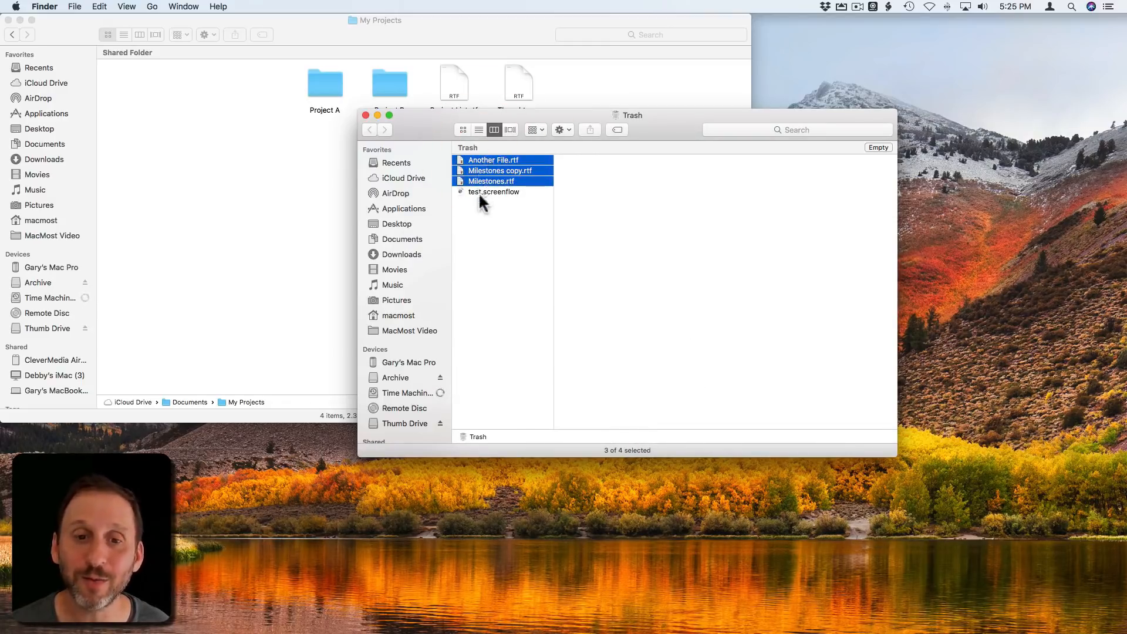
left_click(495, 191)
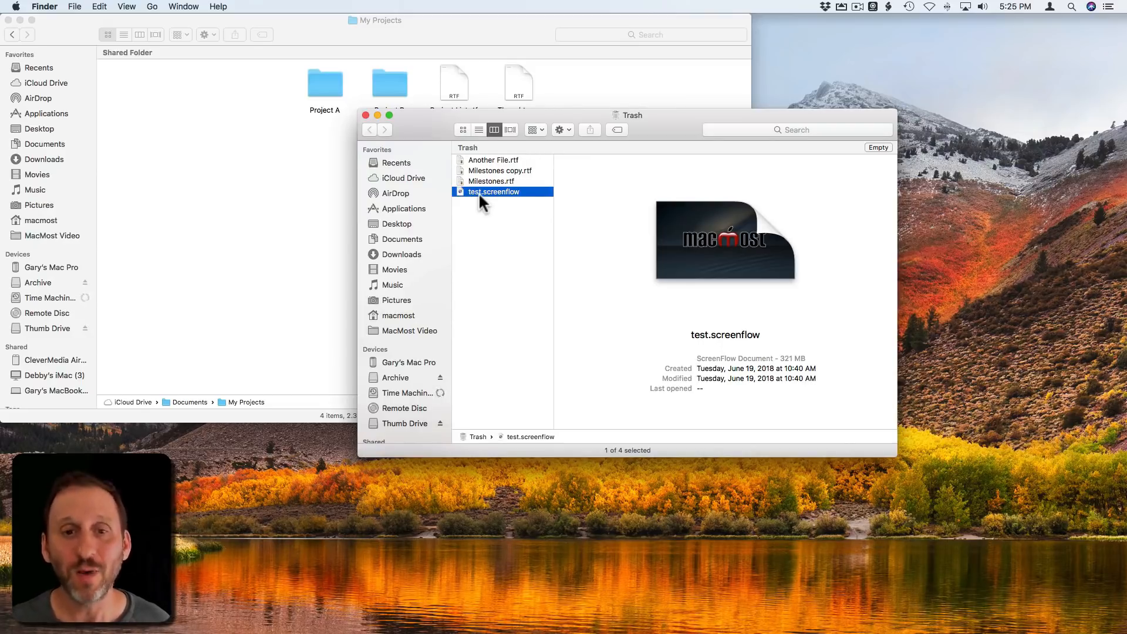
right_click(494, 191)
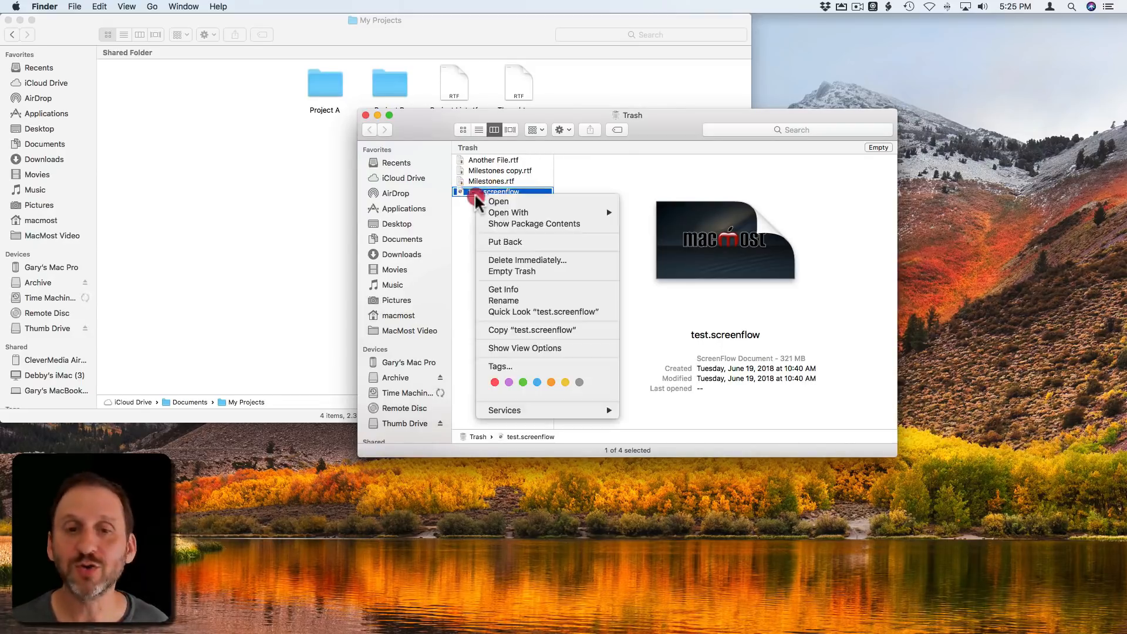
mouse_move(526, 261)
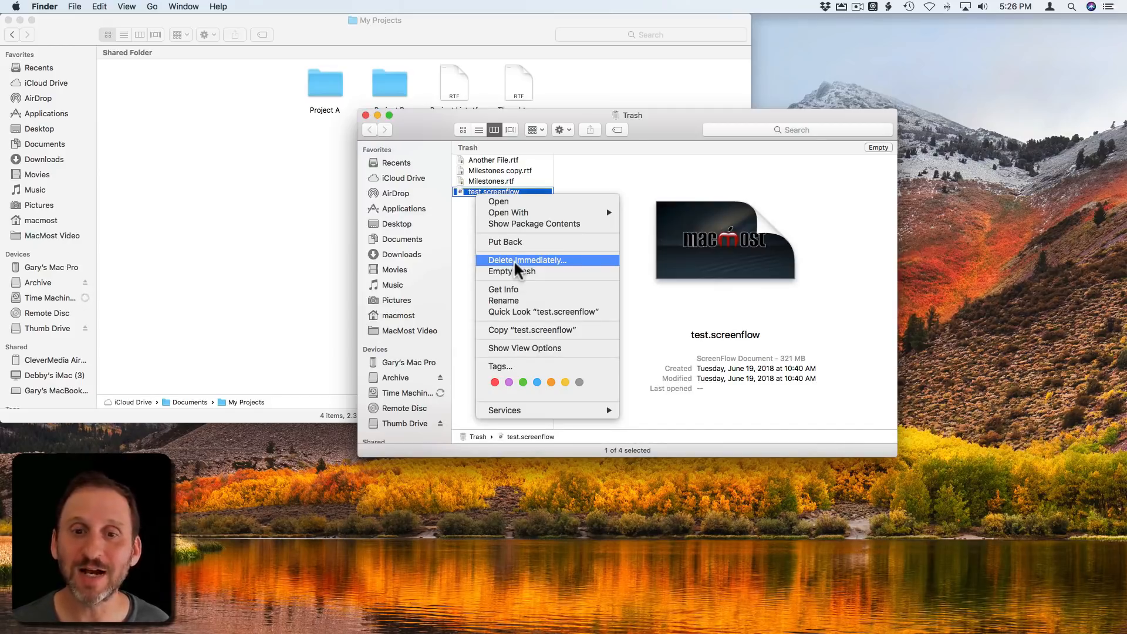
left_click(525, 261)
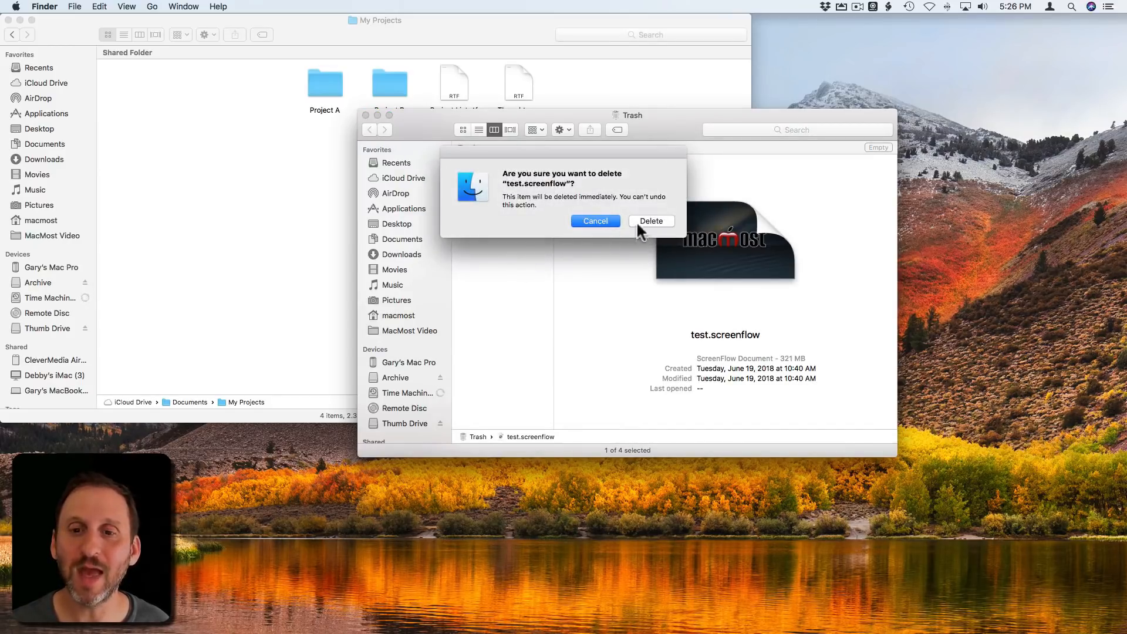
left_click(649, 221)
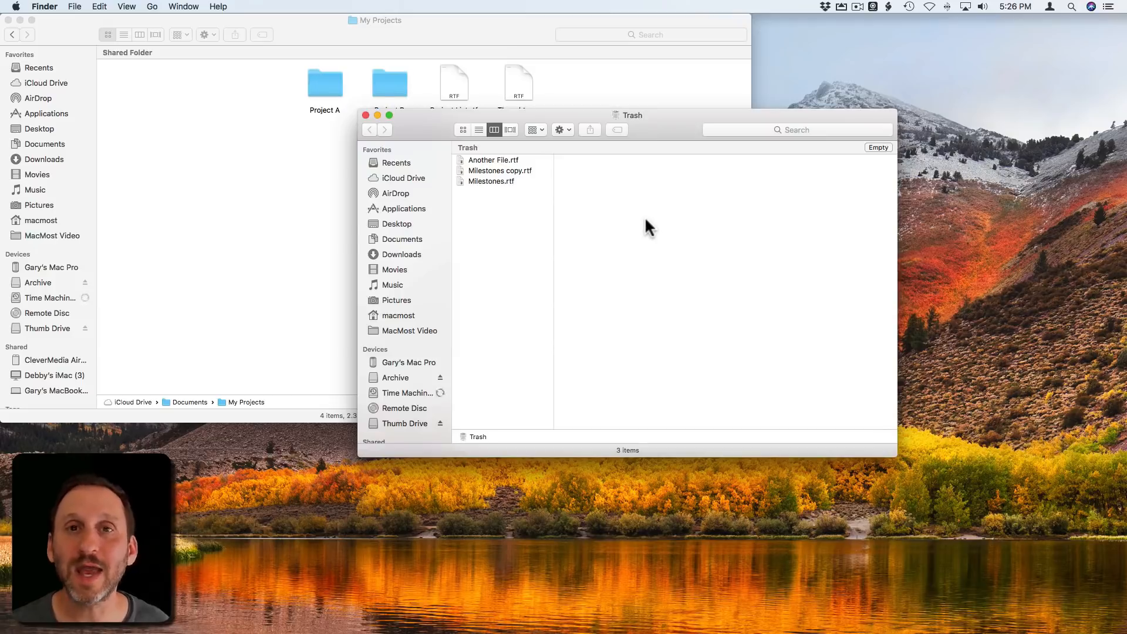
mouse_move(488, 194)
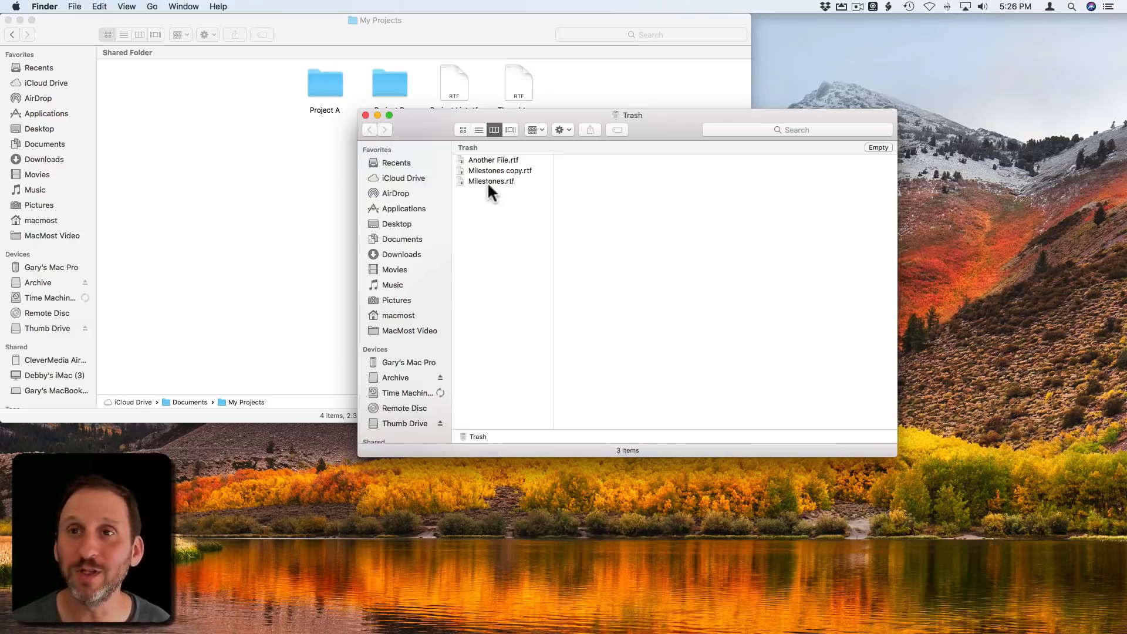
mouse_move(531, 199)
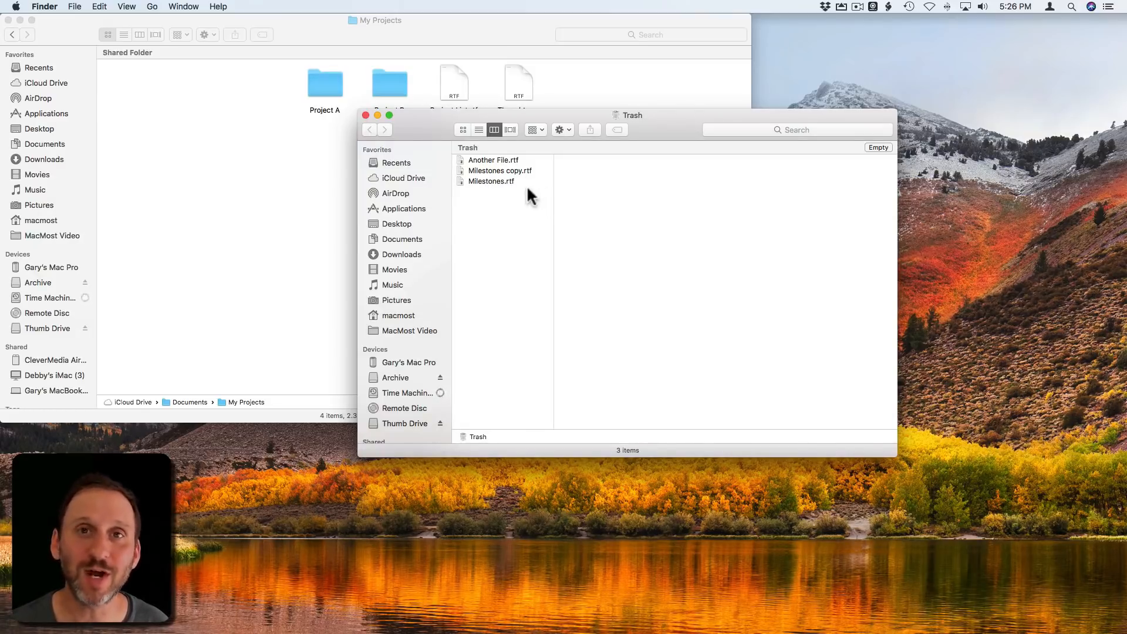